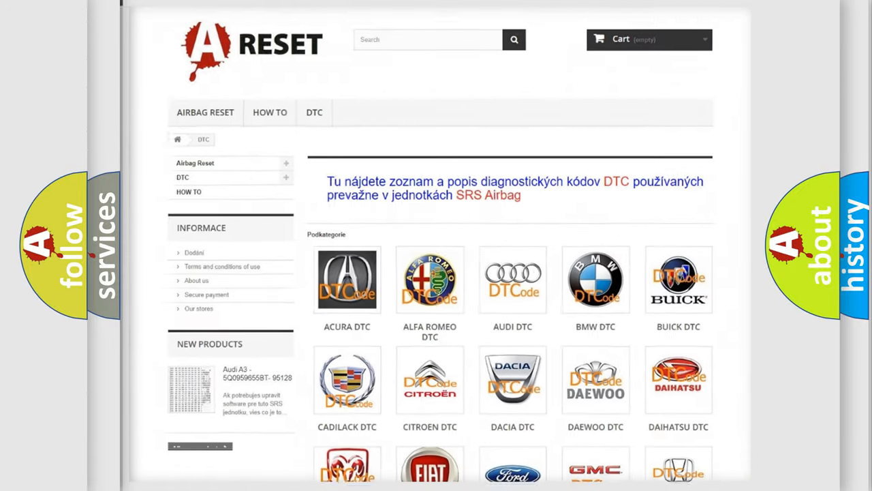
# - Open the Ford DTC code listing and scroll through the trouble codes
pyautogui.scroll(-3)
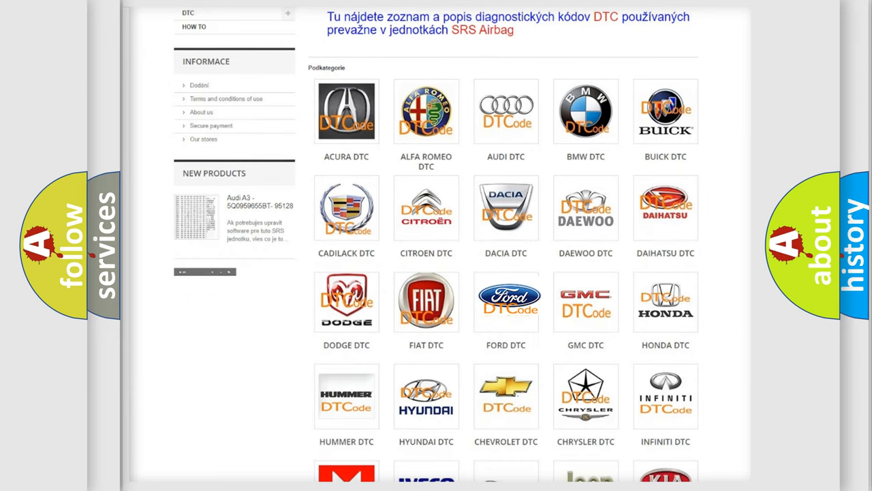
pyautogui.click(505, 301)
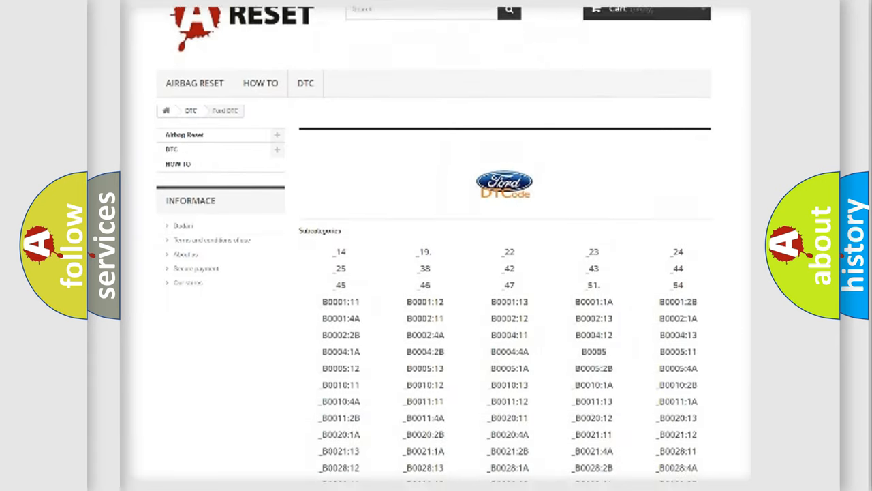
pyautogui.scroll(-3)
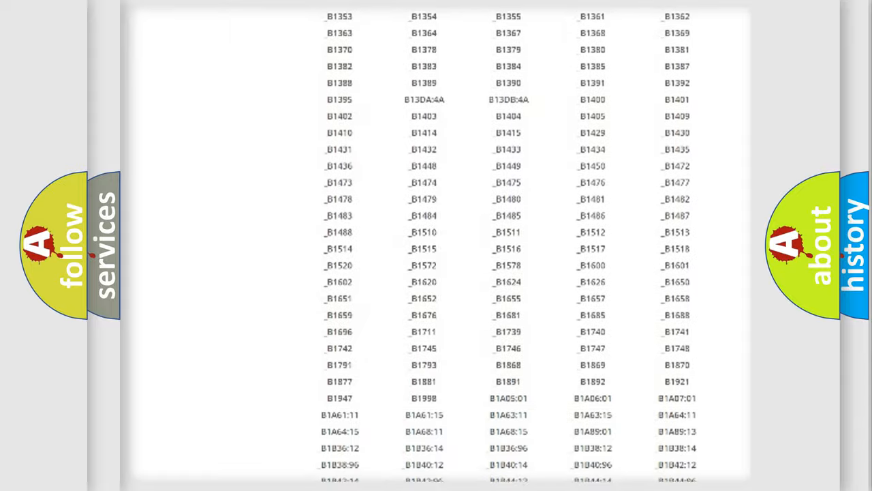
pyautogui.scroll(3)
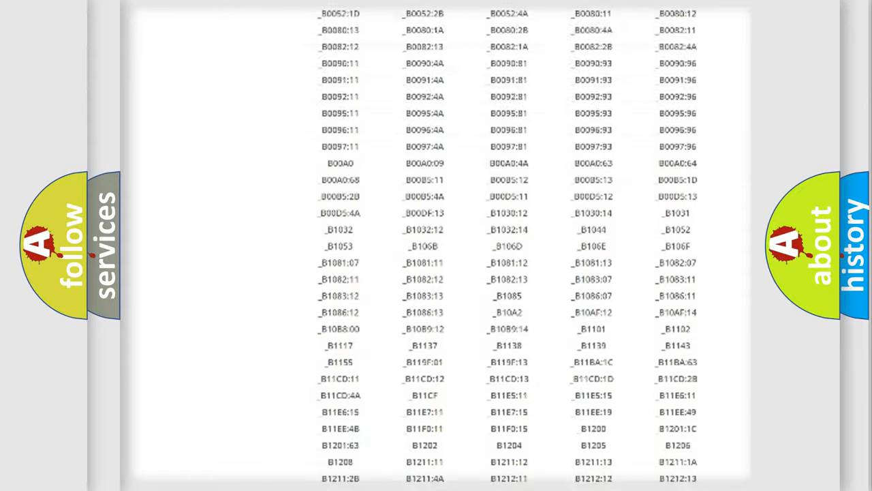
pyautogui.scroll(3)
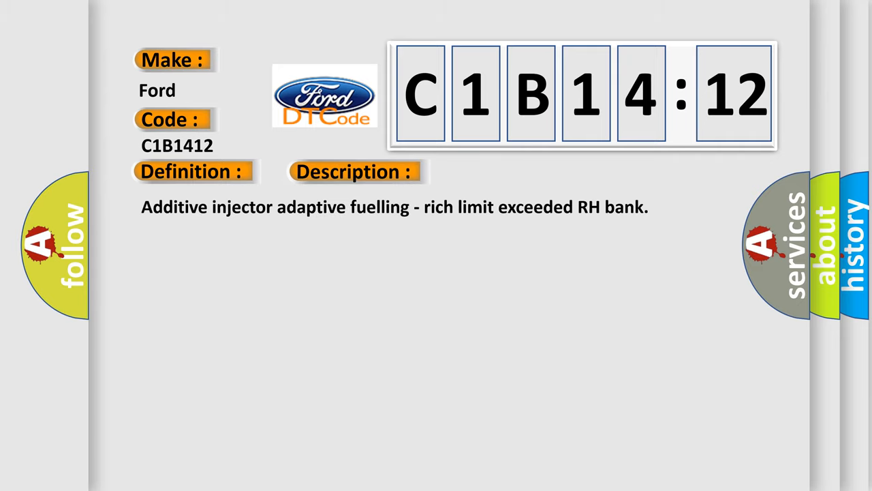
# - Advance to the Cause slide for C1B14:12, circuit short to battery
pyautogui.click(354, 171)
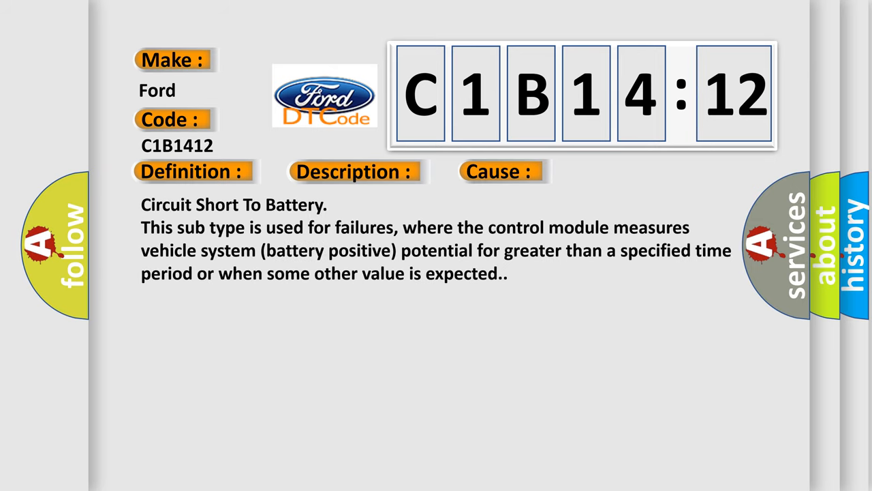